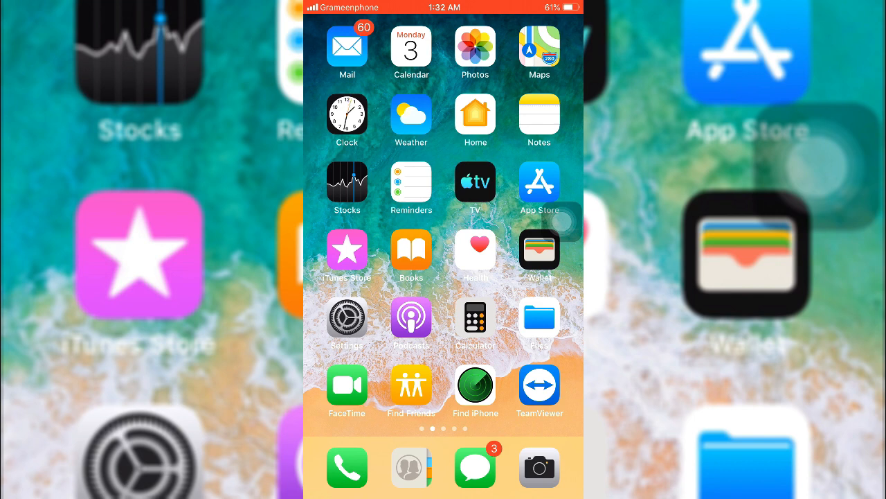
Swipe across the Home Screen to reach and launch the App Store
{"action": "scroll", "scroll_direction": "left", "scroll_amount": 3}
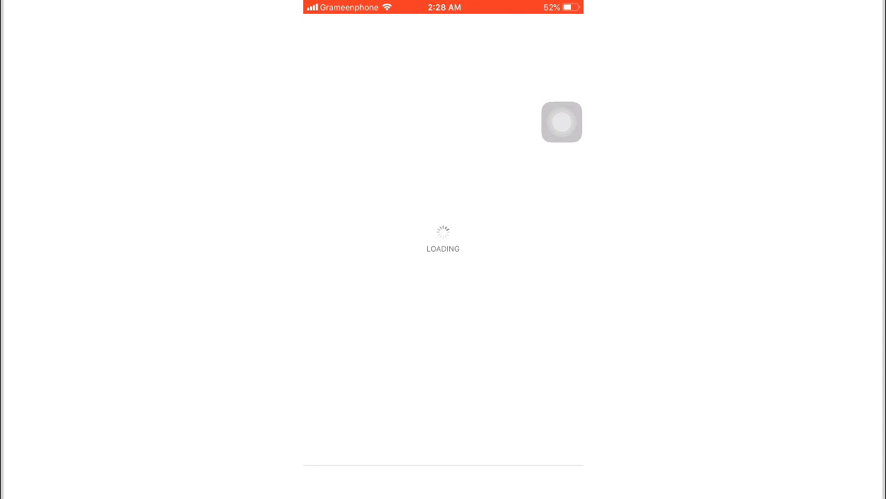
Search the App Store for 'Short', pick the shortcut suggestion and view the installed Shortcuts app page
{"action": "left_click", "coordinate": [554, 482]}
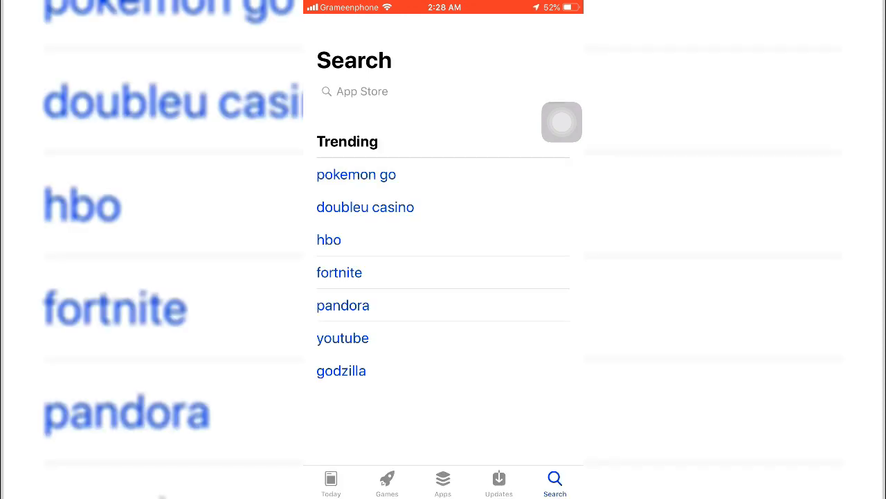
{"action": "left_click", "coordinate": [355, 91]}
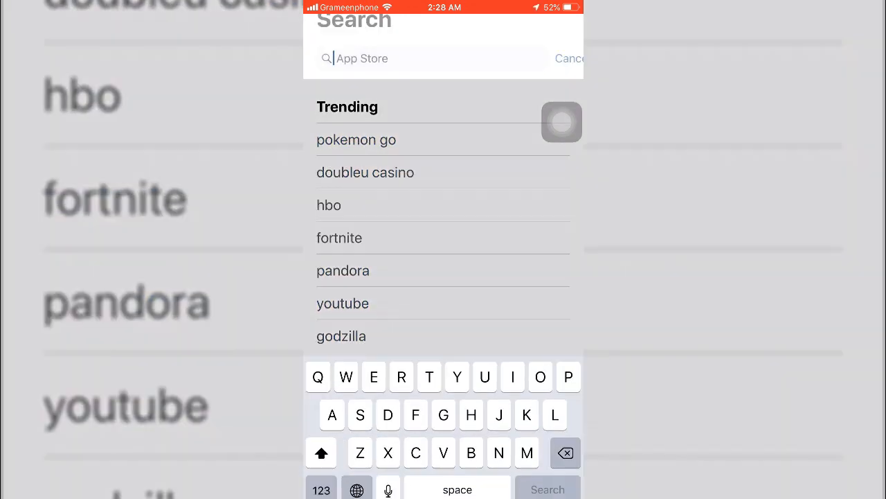
{"action": "type", "text": "Short"}
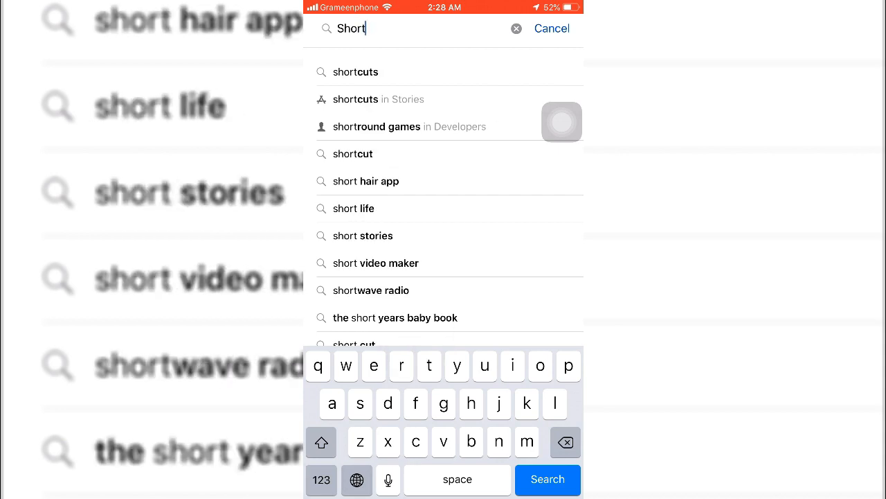
{"action": "left_click", "coordinate": [354, 152]}
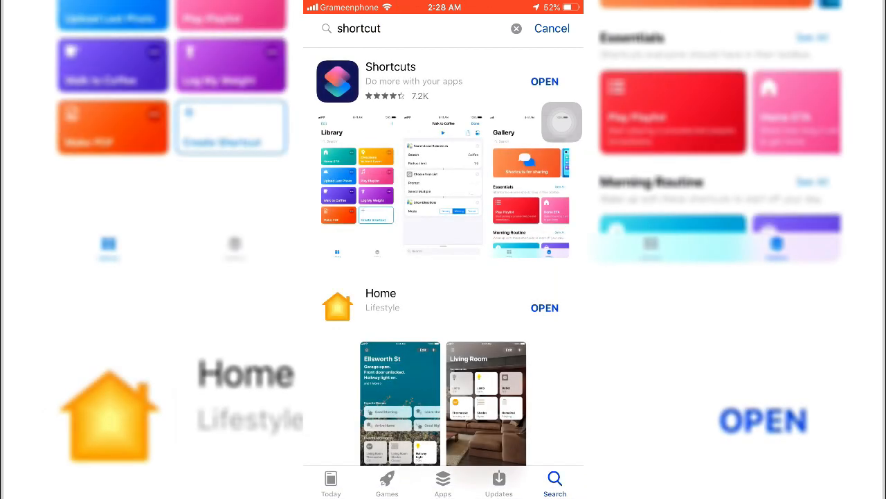
{"action": "left_click", "coordinate": [391, 76]}
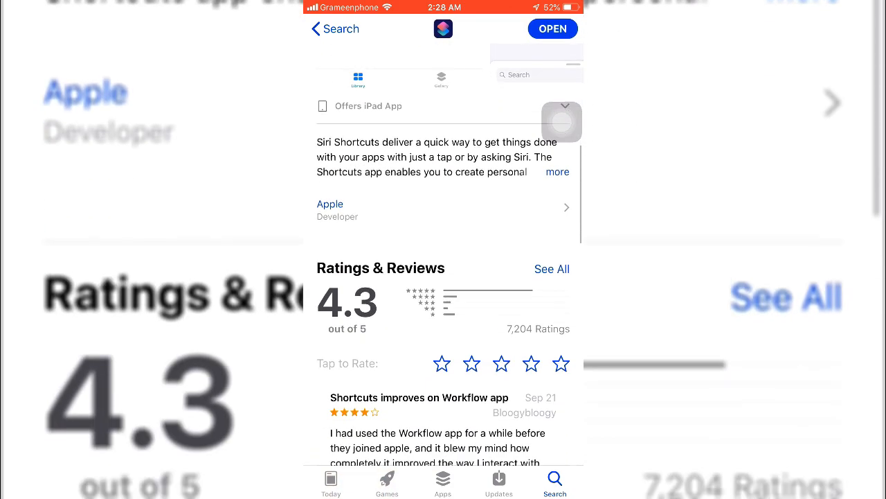
{"action": "scroll", "scroll_direction": "down", "scroll_amount": 3}
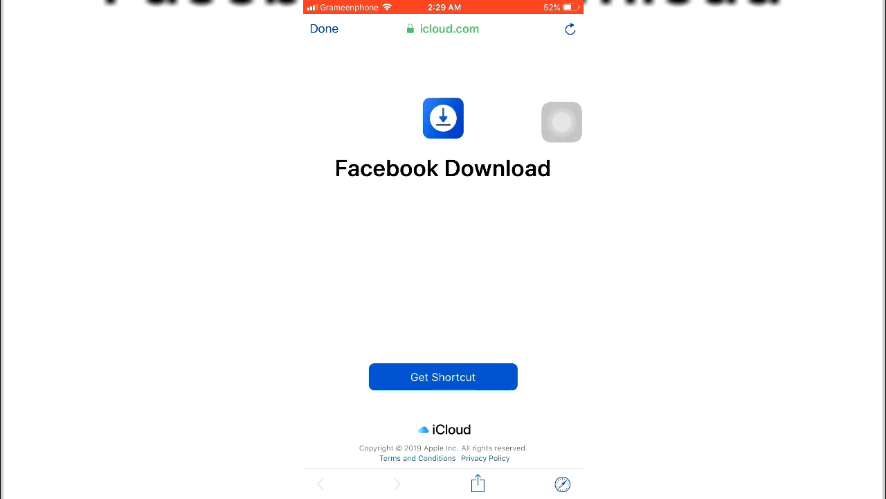
Get the Facebook Download shortcut from the iCloud page and add it to the Shortcuts library
{"action": "left_click", "coordinate": [443, 376]}
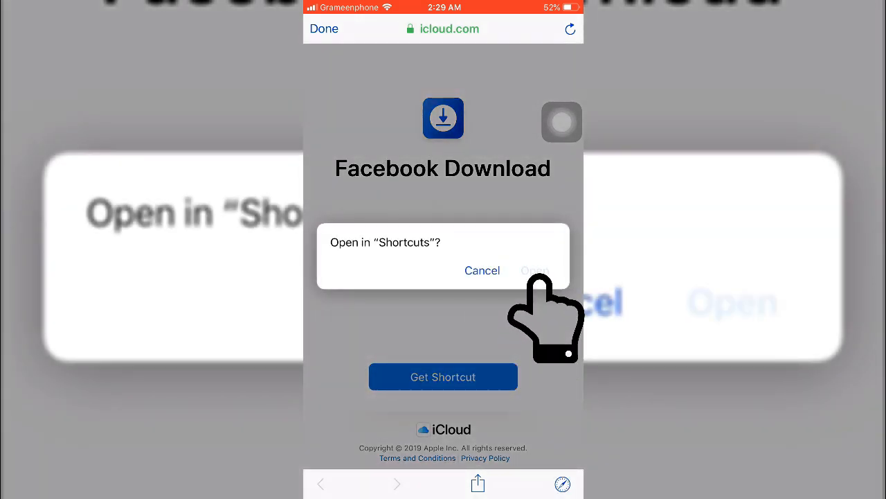
{"action": "left_click", "coordinate": [535, 270]}
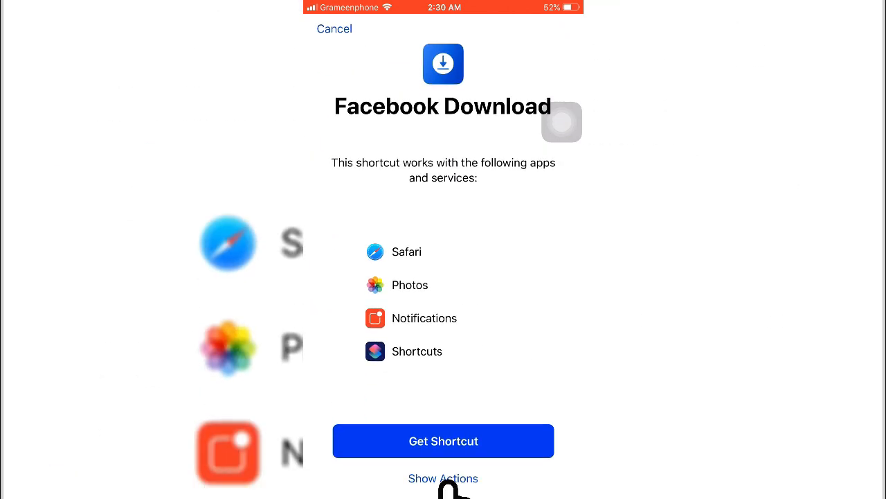
{"action": "left_click", "coordinate": [443, 440]}
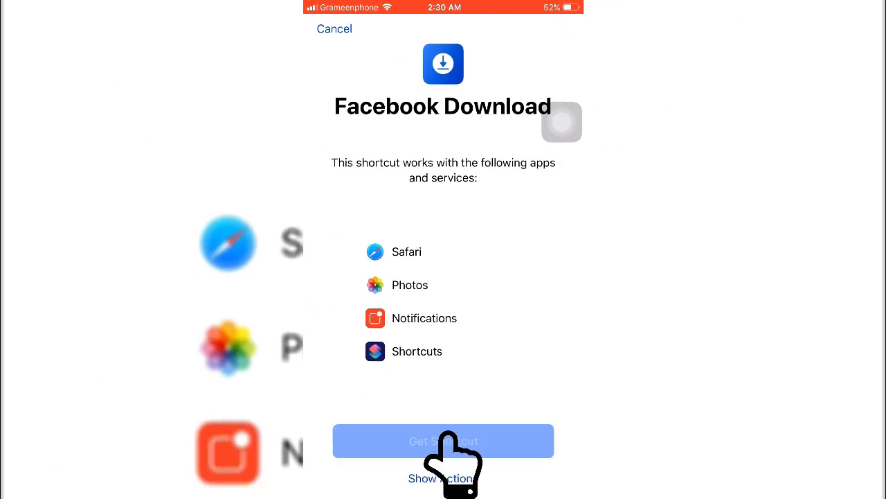
{"action": "left_click", "coordinate": [443, 440]}
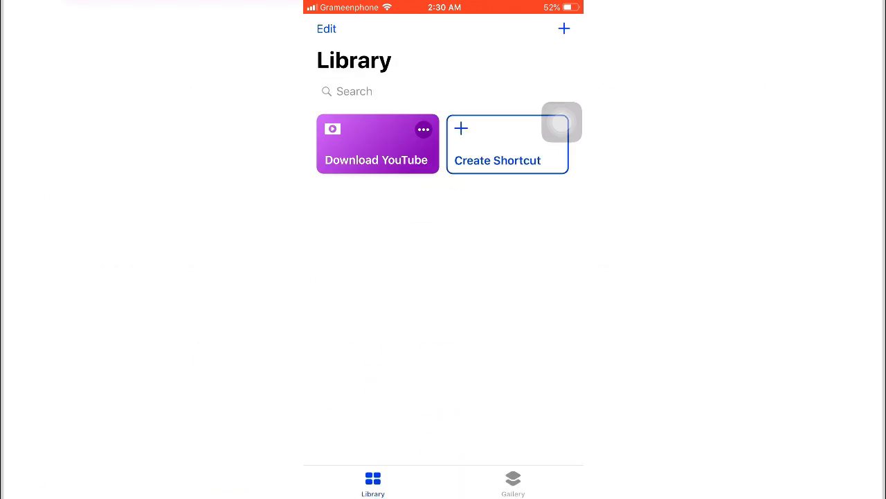
Review the Facebook Download shortcut's actions down to Choose from Menu and Save to Photo Album
{"action": "left_click", "coordinate": [377, 143]}
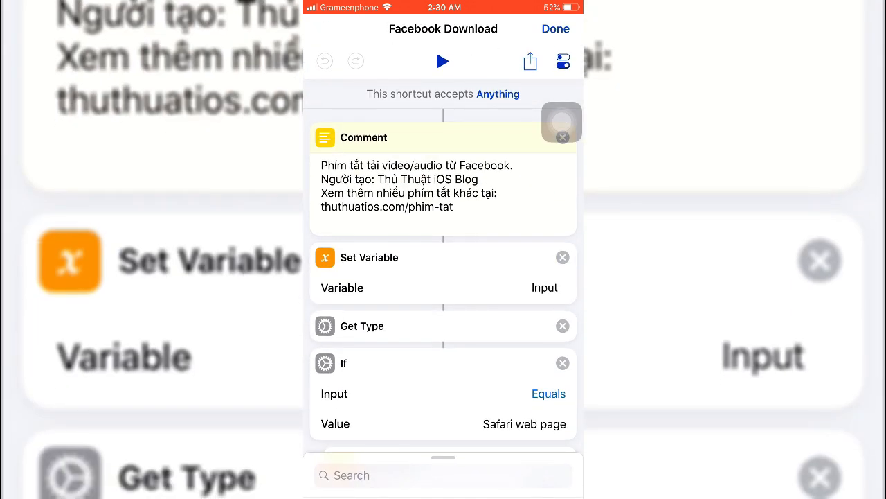
{"action": "scroll", "scroll_direction": "down", "scroll_amount": 3}
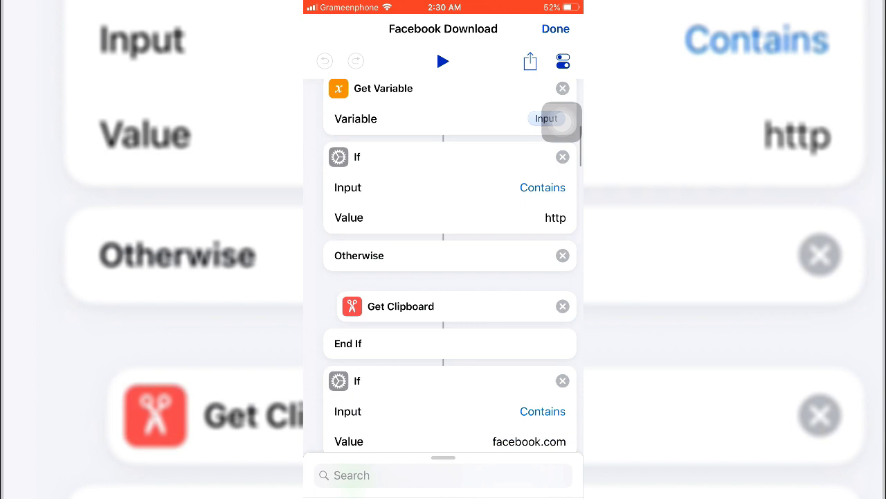
{"action": "scroll", "scroll_direction": "down", "scroll_amount": 3}
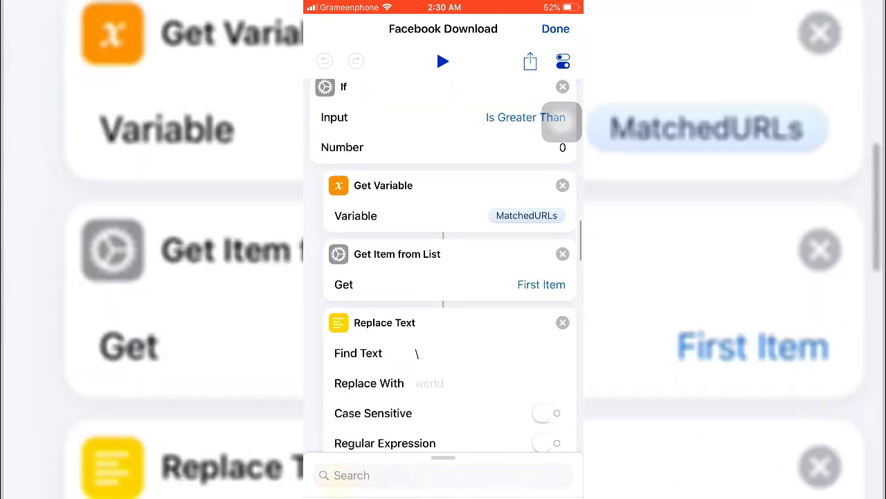
{"action": "scroll", "scroll_direction": "down", "scroll_amount": 3}
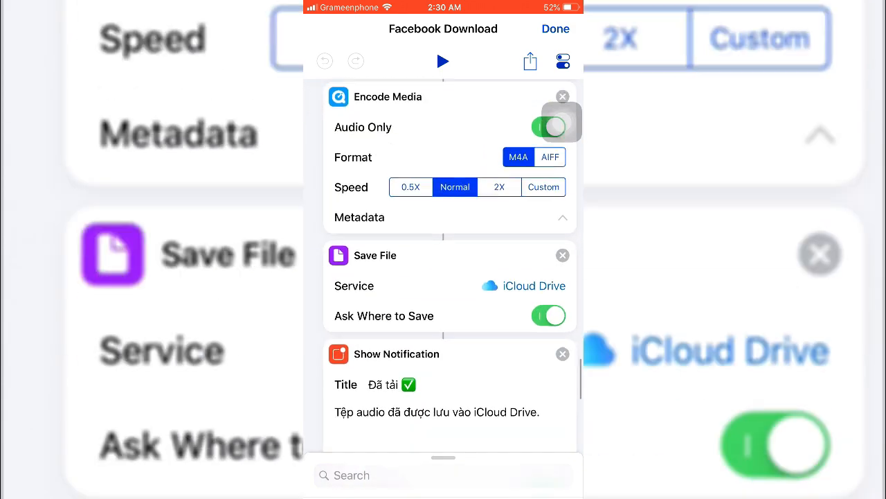
{"action": "scroll", "scroll_direction": "down", "scroll_amount": 3}
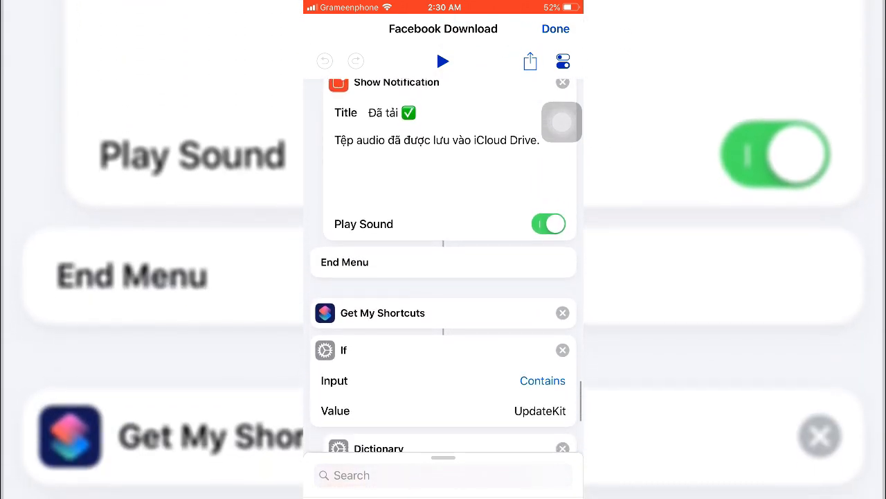
{"action": "scroll", "scroll_direction": "down", "scroll_amount": 3}
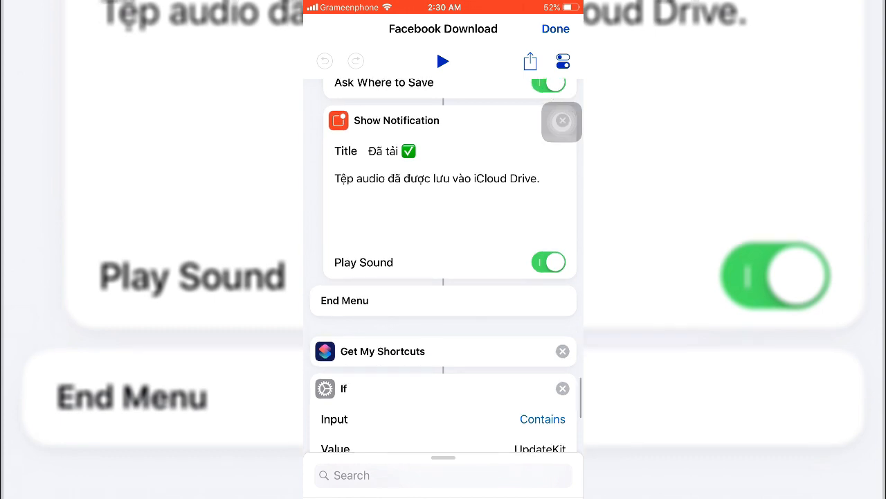
{"action": "scroll", "scroll_direction": "down", "scroll_amount": 3}
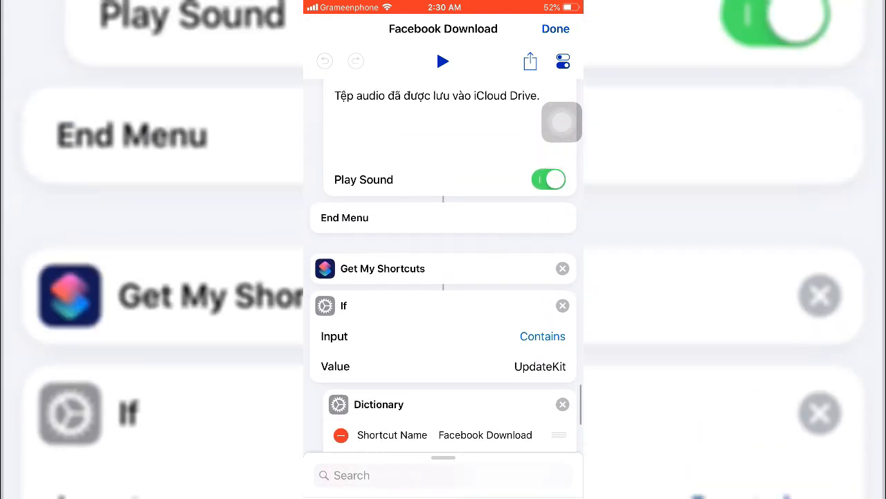
{"action": "scroll", "scroll_direction": "down", "scroll_amount": 3}
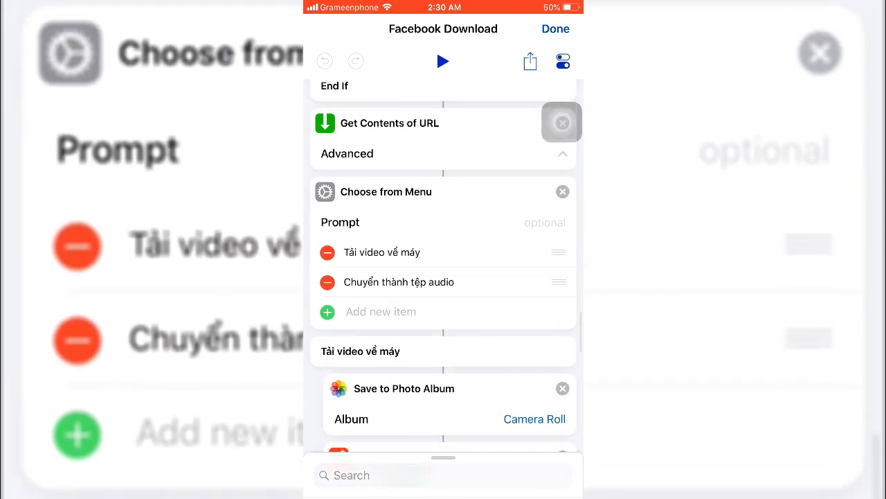
{"action": "mouse_move", "coordinate": [346, 284]}
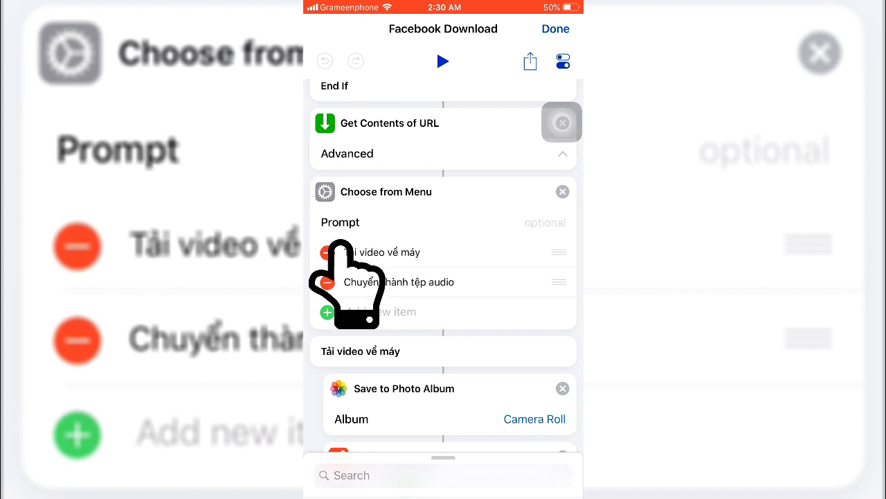
Replace the first menu option's Vietnamese text with 'Save videos at camera roll'
{"action": "left_click", "coordinate": [388, 252]}
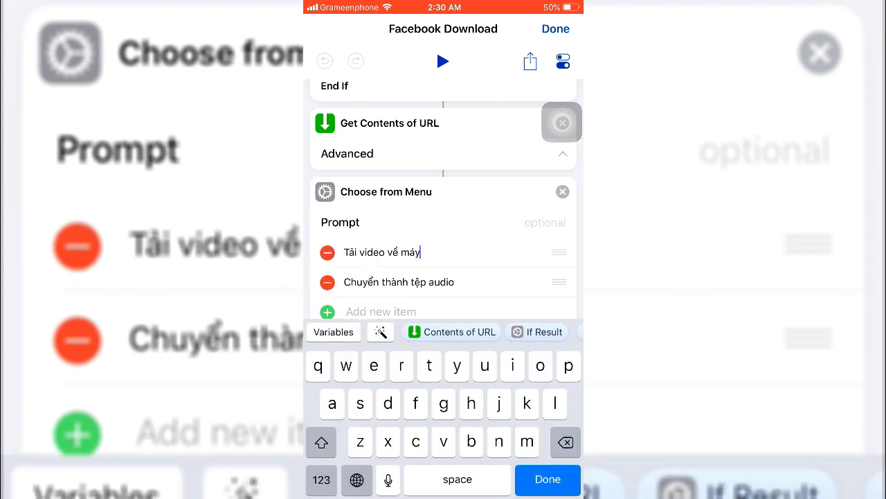
{"action": "key", "text": "backspace"}
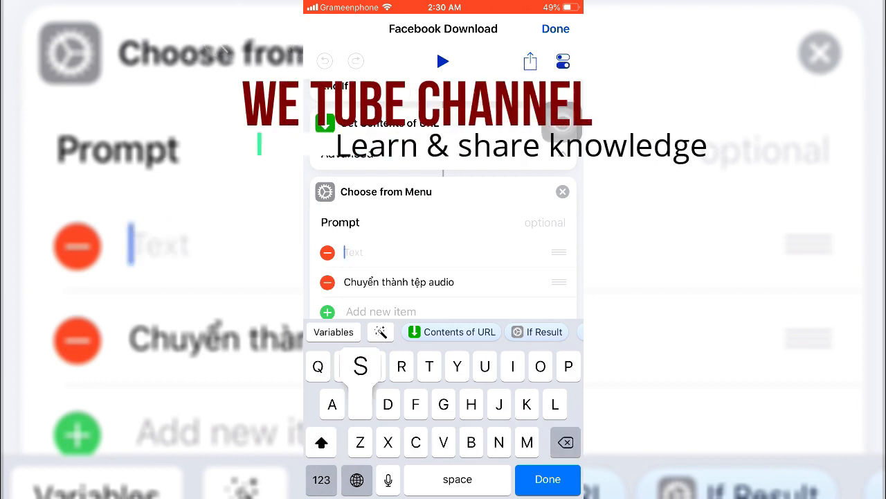
{"action": "type", "text": "Save"}
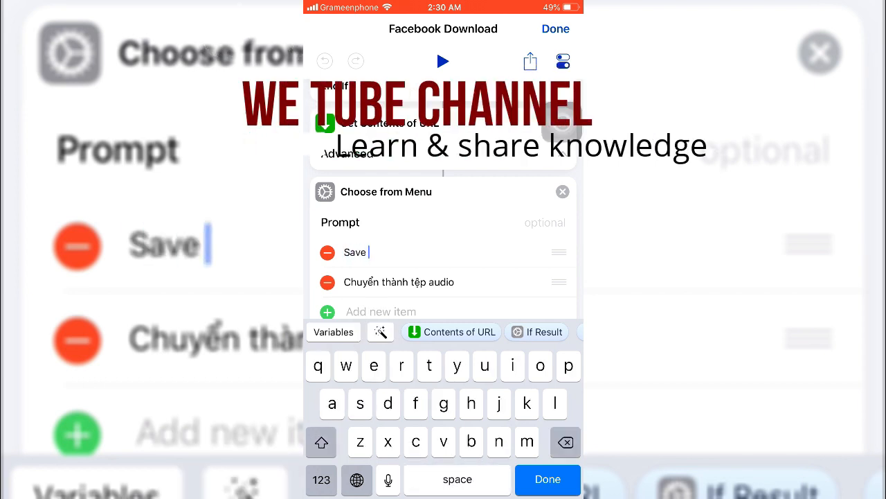
{"action": "type", "text": "videos a"}
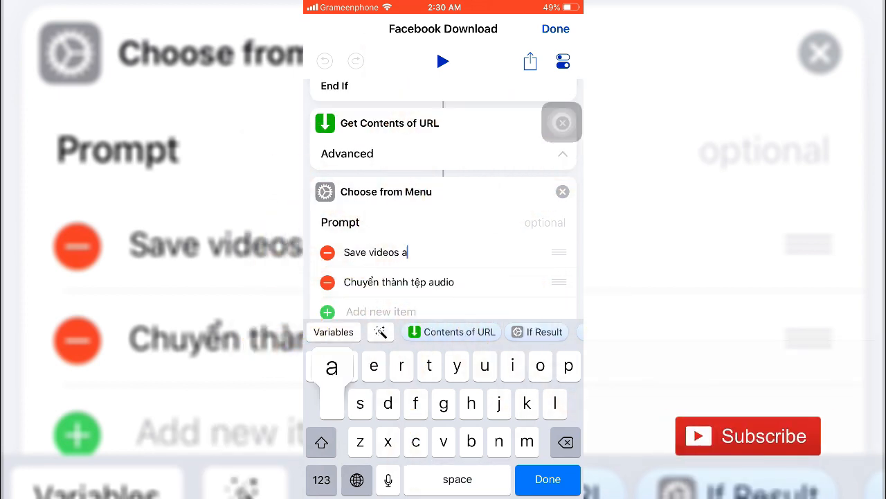
{"action": "type", "text": "t camera r"}
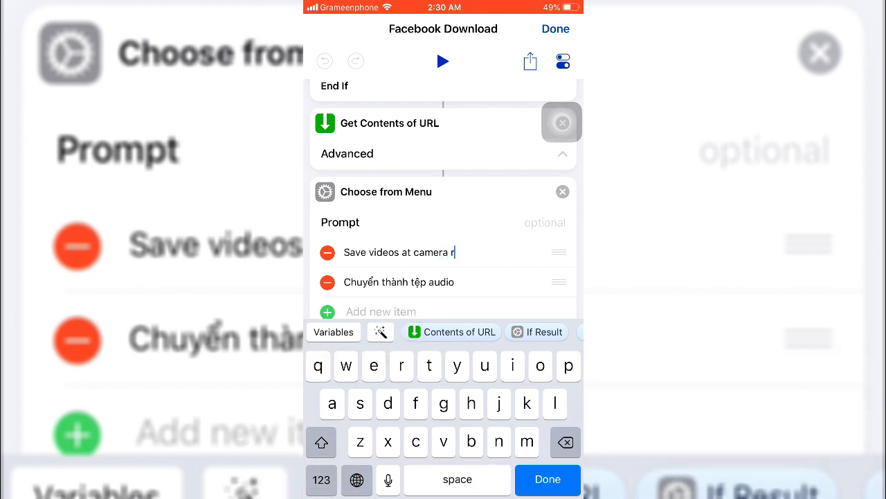
{"action": "type", "text": "oll"}
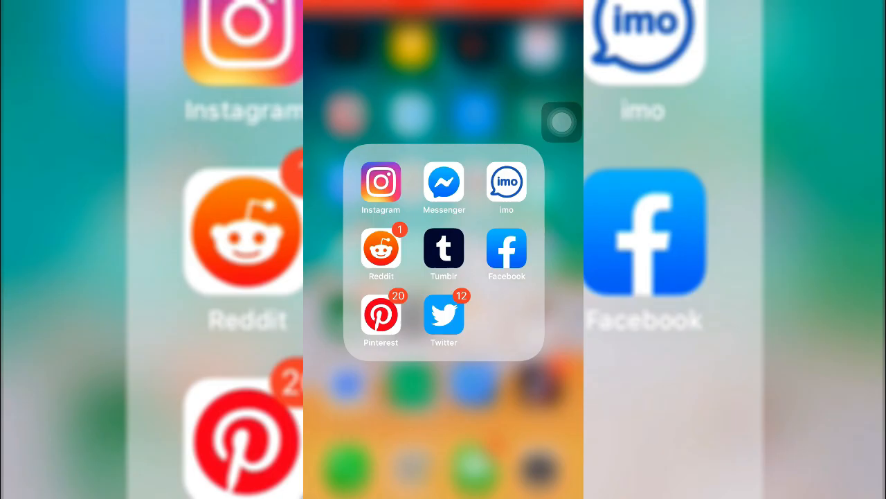
{"action": "left_click", "coordinate": [507, 249]}
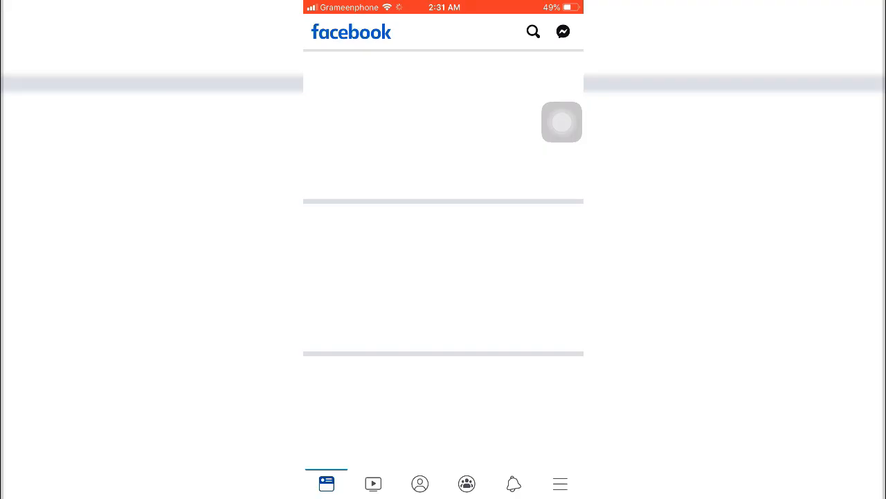
{"action": "left_click", "coordinate": [374, 484]}
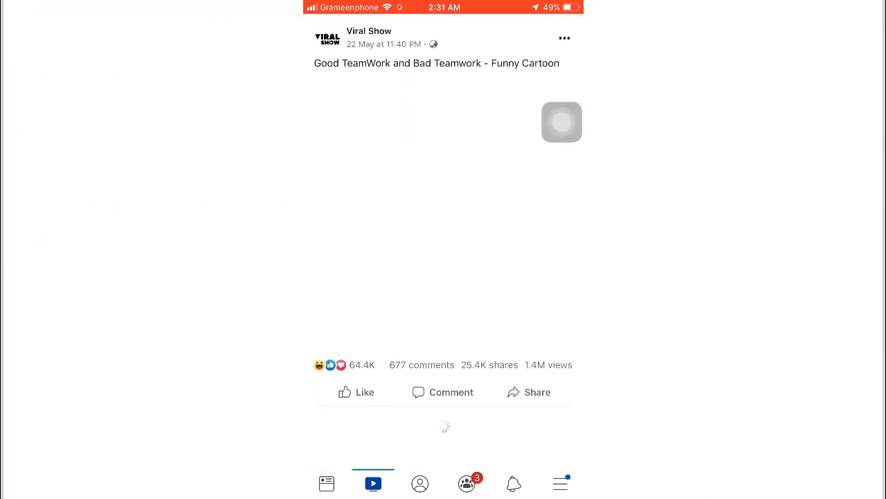
{"action": "scroll", "scroll_direction": "down", "scroll_amount": 3}
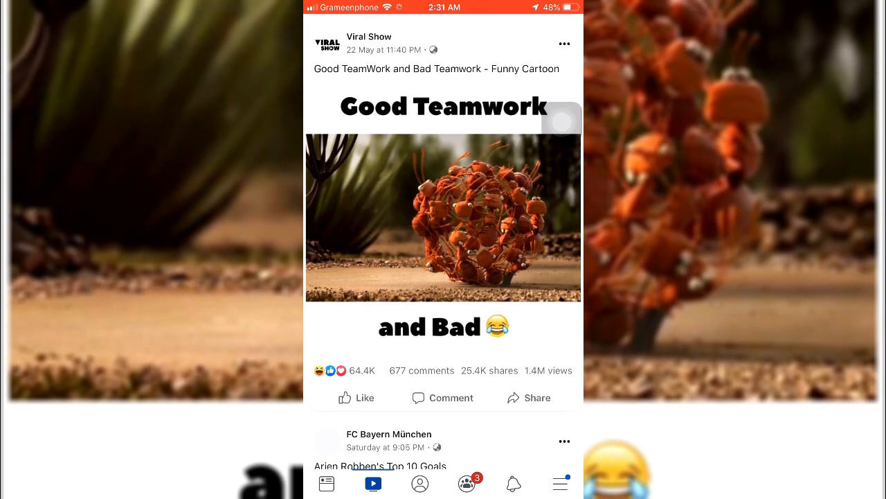
{"action": "scroll", "scroll_direction": "down", "scroll_amount": 3}
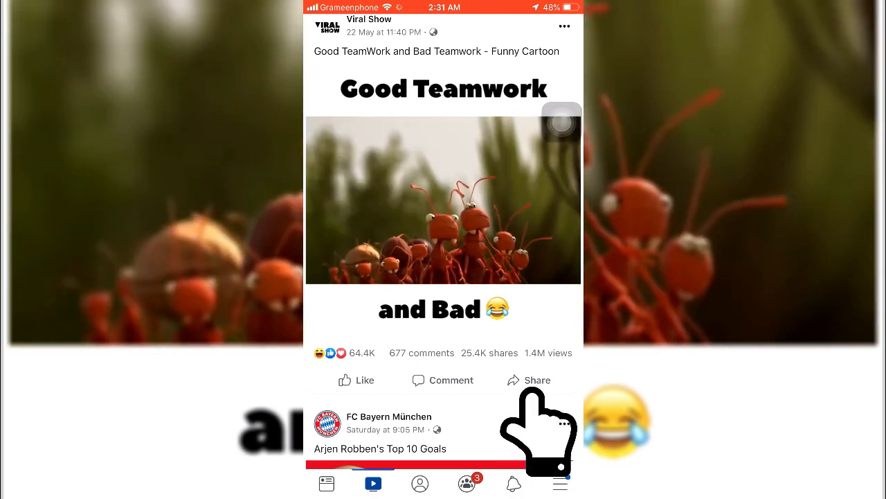
Share the cartoon video to Shortcuts so the Run Shortcut sheet appears
{"action": "left_click", "coordinate": [529, 380]}
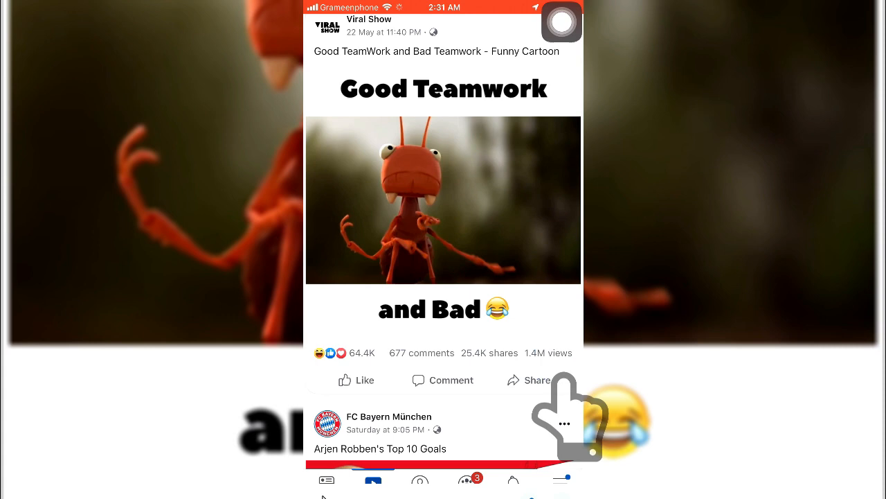
{"action": "left_click", "coordinate": [535, 379]}
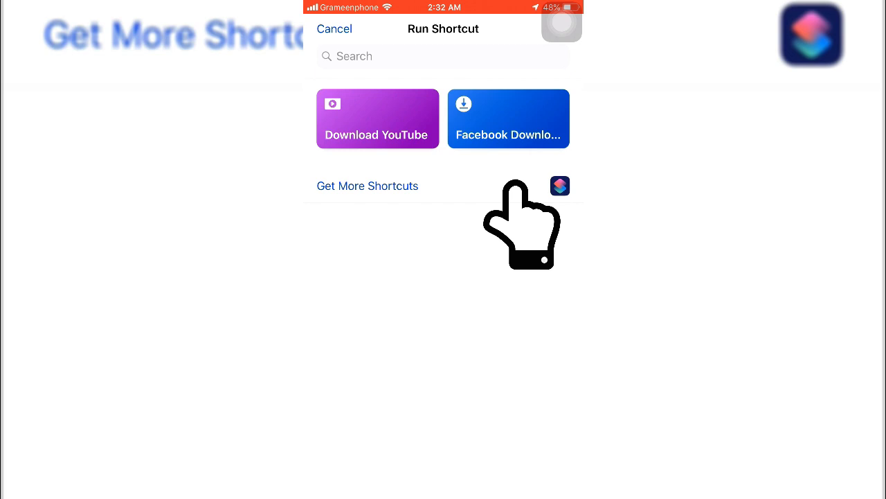
Run Facebook Download on the video and choose 'Save videos at camera roll'
{"action": "left_click", "coordinate": [508, 119]}
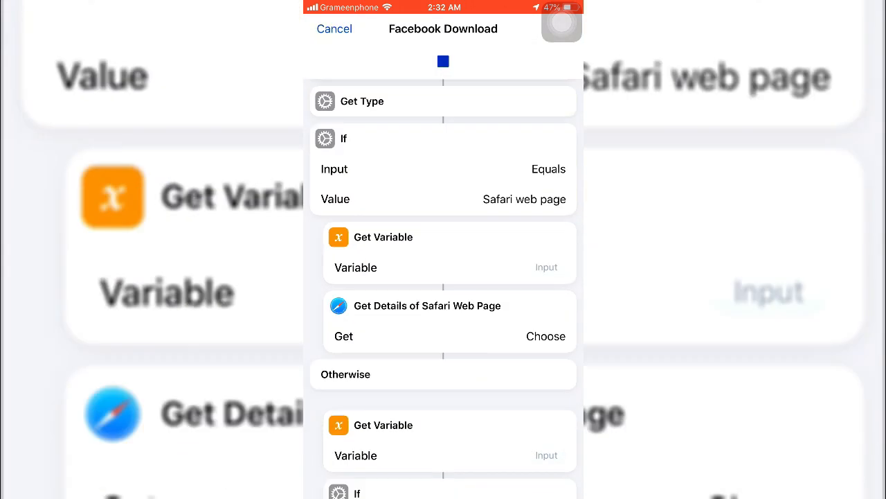
{"action": "scroll", "scroll_direction": "down", "scroll_amount": 3}
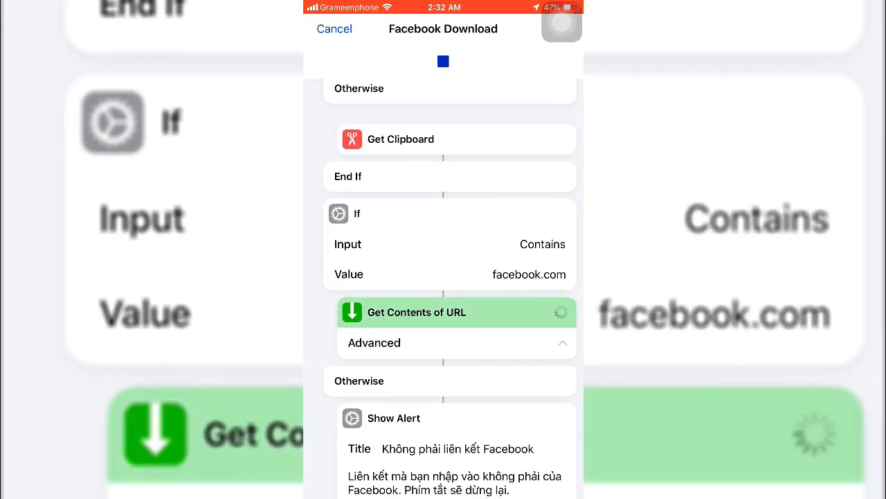
{"action": "scroll", "scroll_direction": "down", "scroll_amount": 3}
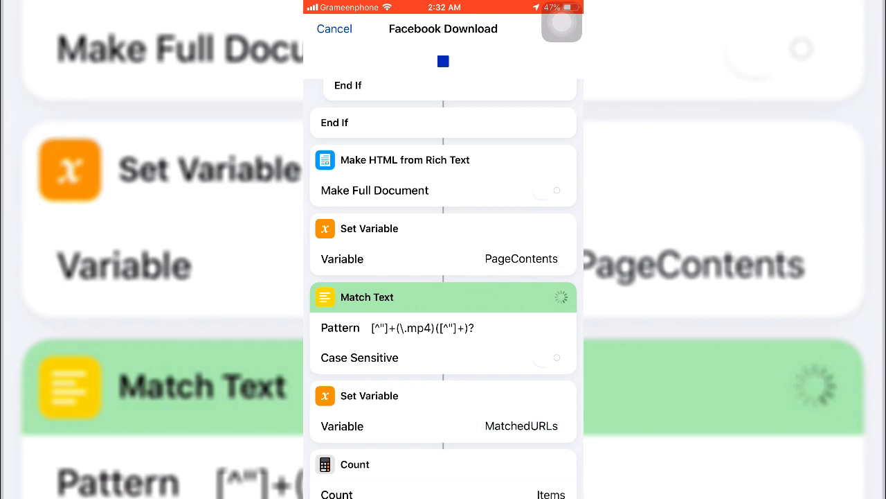
{"action": "scroll", "scroll_direction": "down", "scroll_amount": 3}
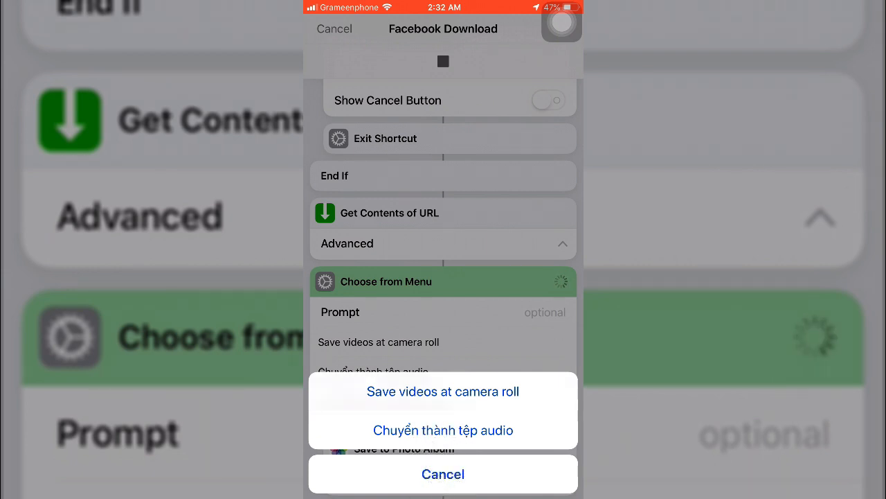
{"action": "left_click", "coordinate": [443, 390]}
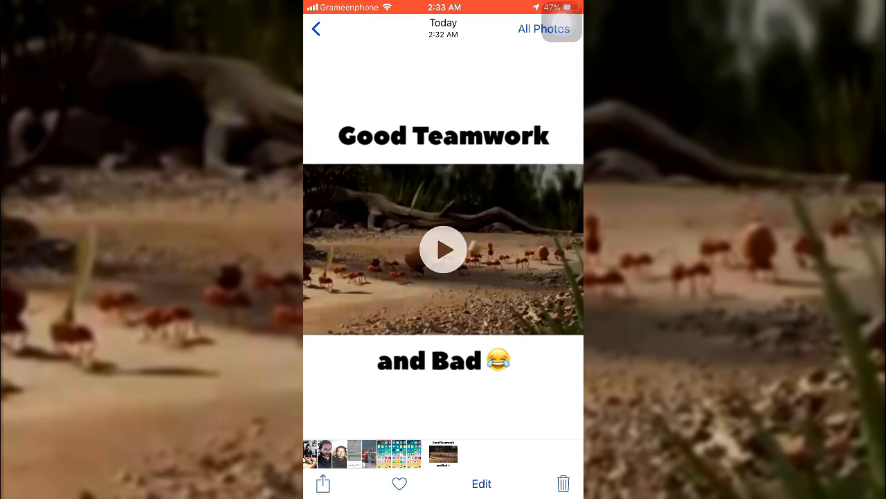
Play the newly saved cartoon video in Photos under Today
{"action": "left_click", "coordinate": [443, 249]}
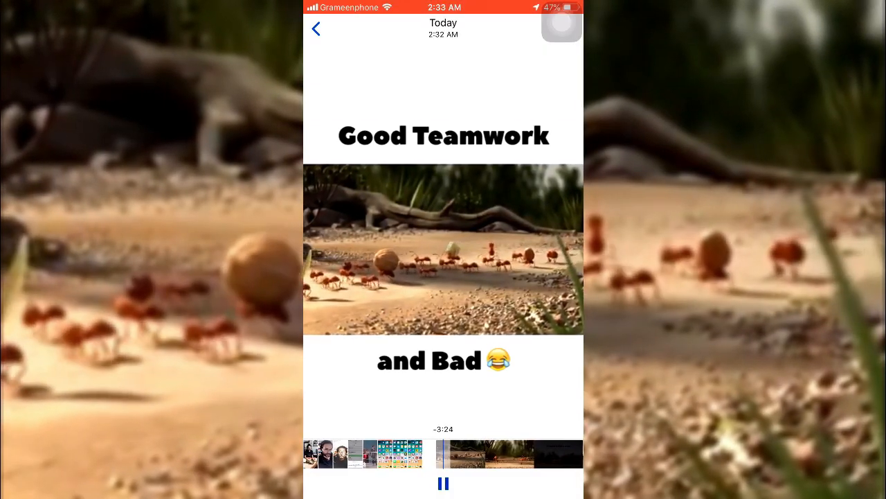